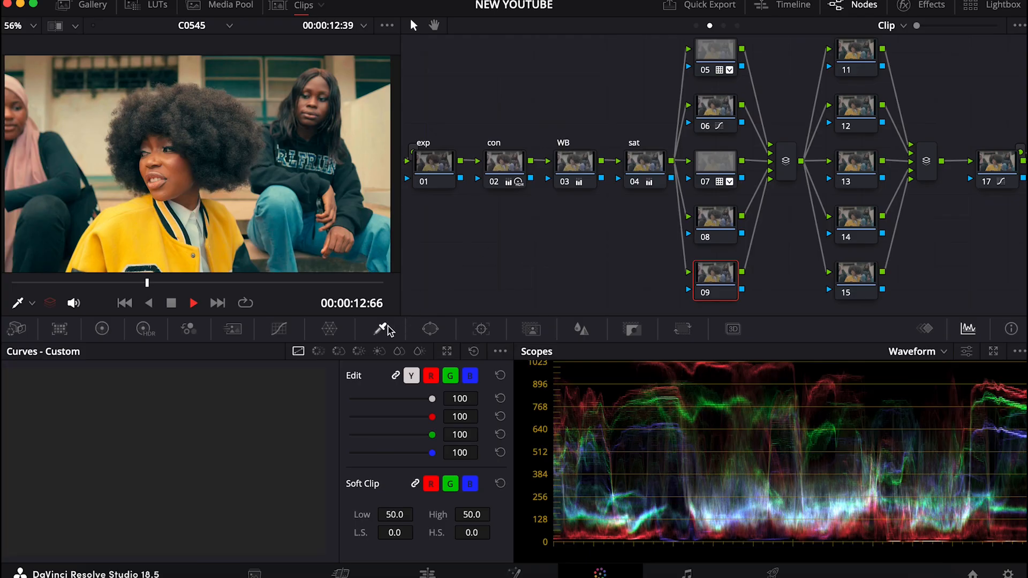
- Open the HSL qualifier on node 09, turn on Highlight, and switch the scope to Vectorscope
left_click(381, 329)
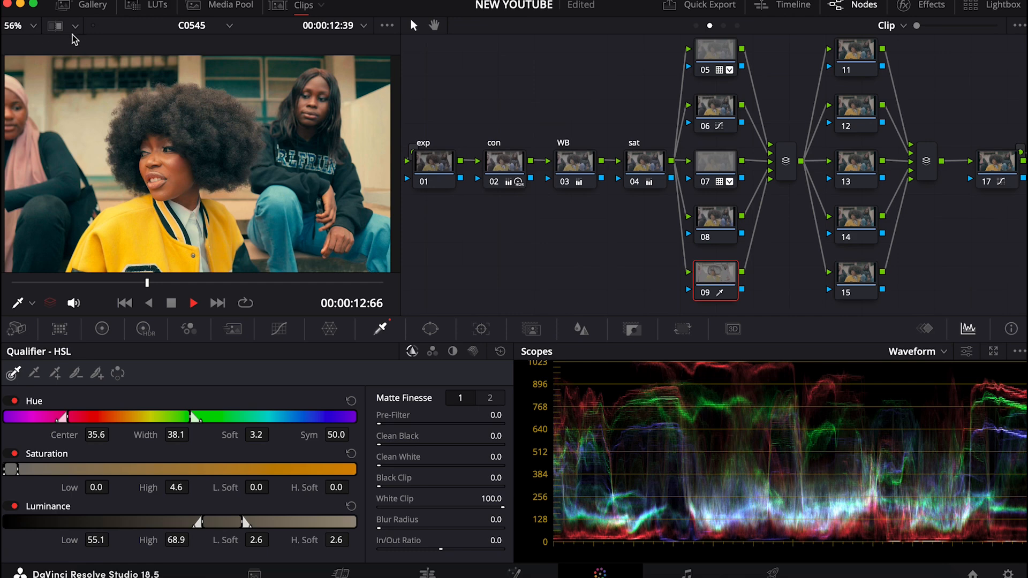
left_click(55, 25)
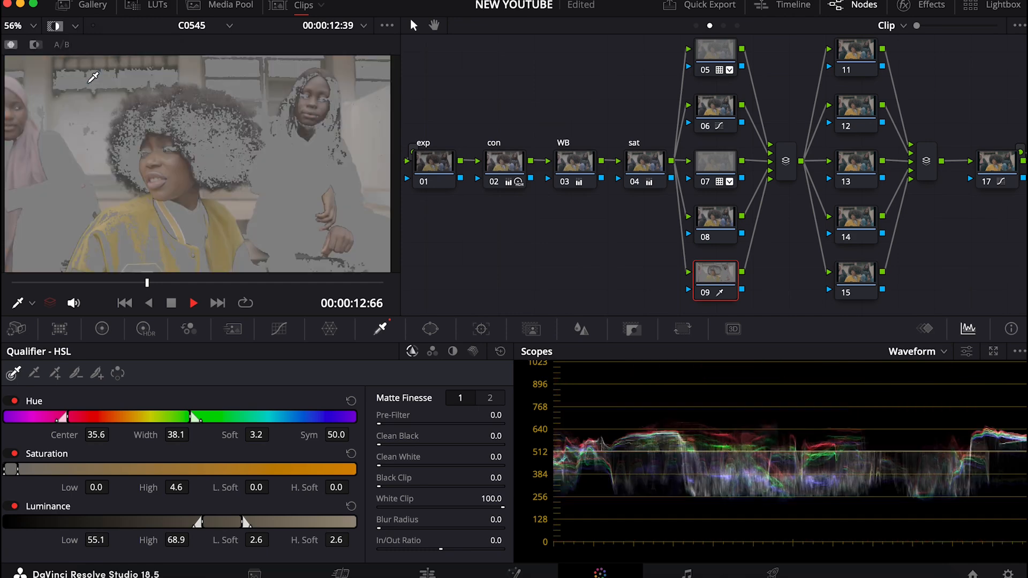
left_click(917, 351)
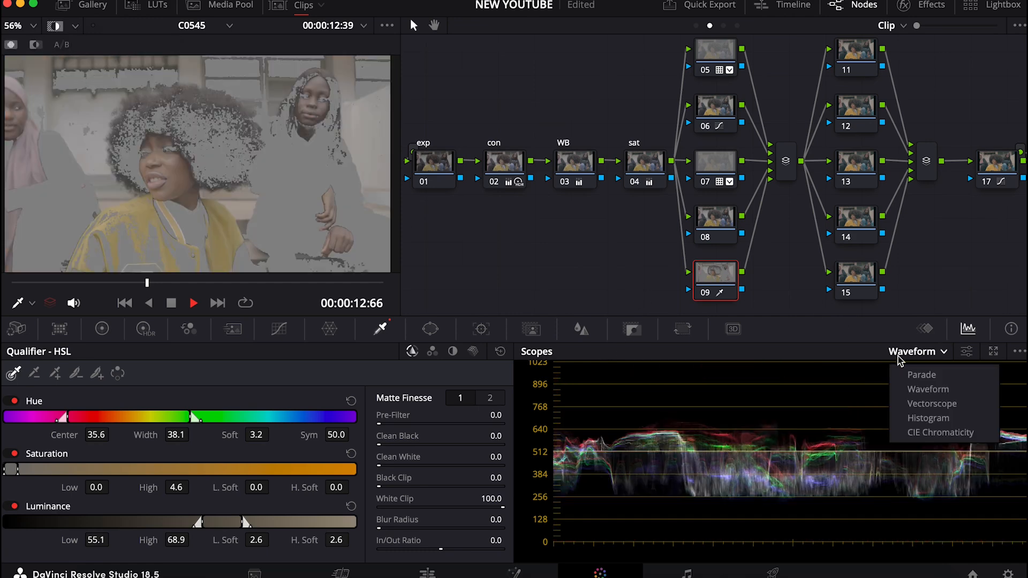
left_click(932, 404)
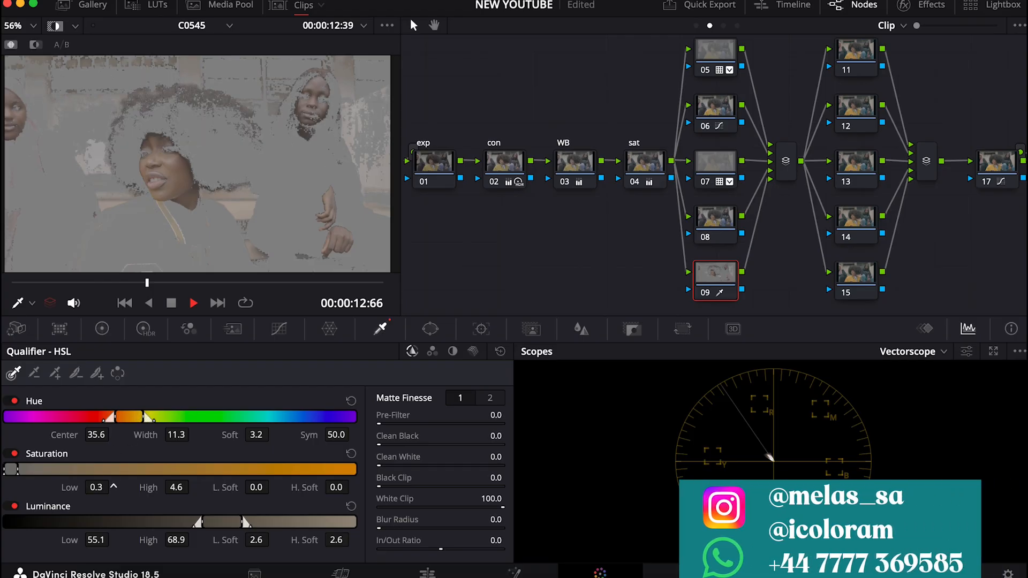
- Raise the lower saturation limit of the node 09 skin key slightly
left_click(96, 488)
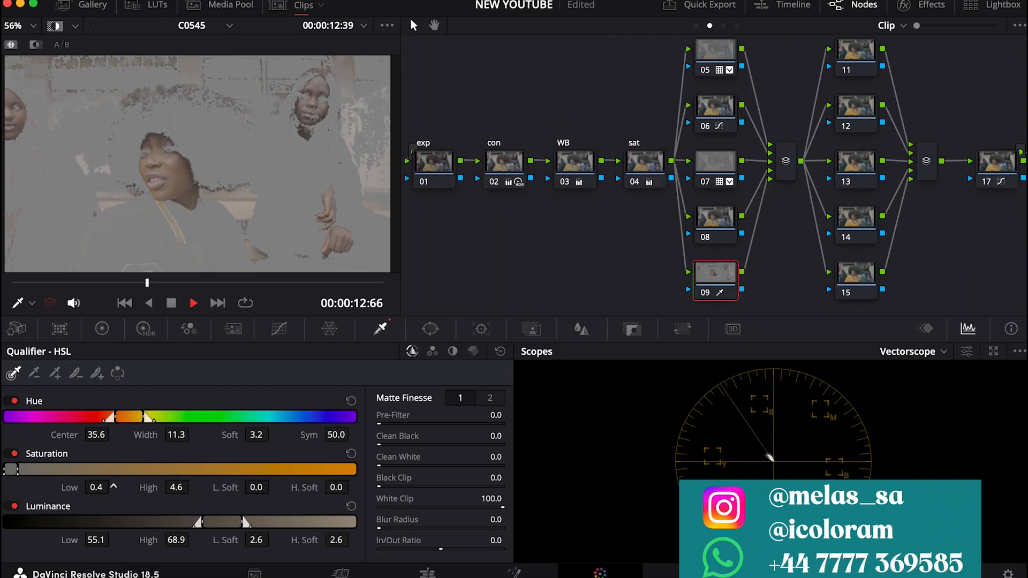
left_click(97, 487)
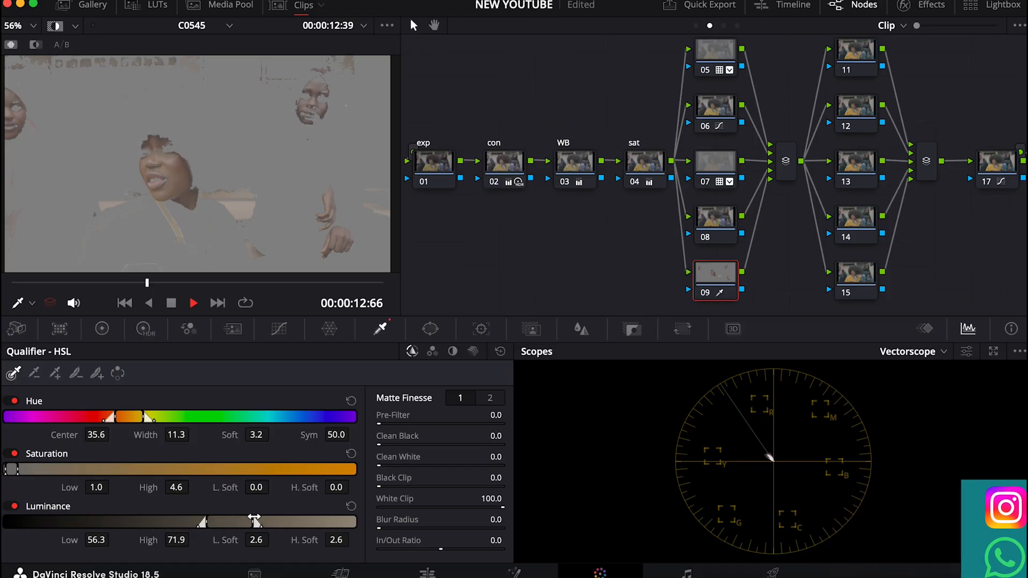
mouse_move(166, 446)
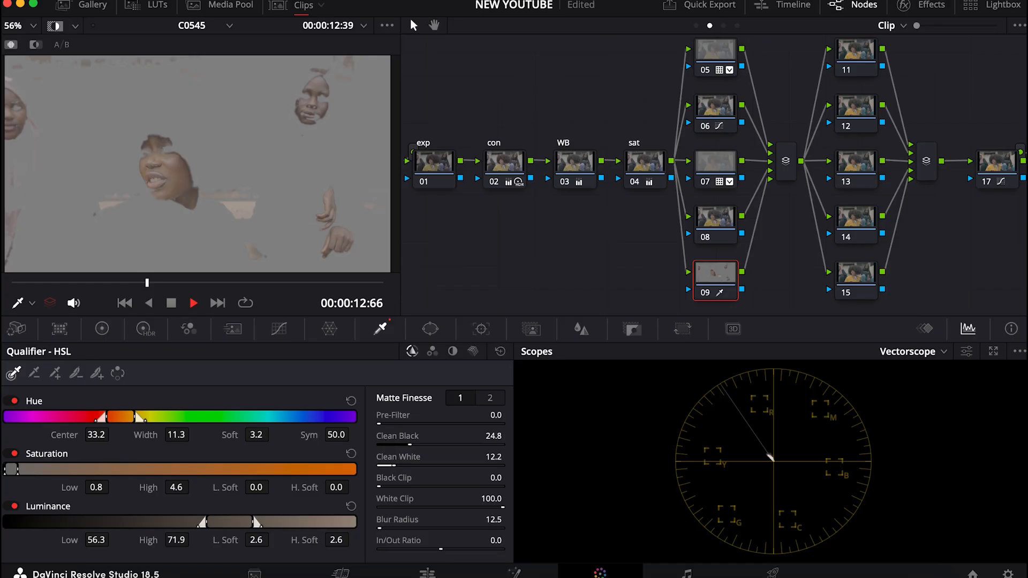
- Show Matte Finesse page 2 for denoising, then bring up the Color Wheels palette
left_click(489, 398)
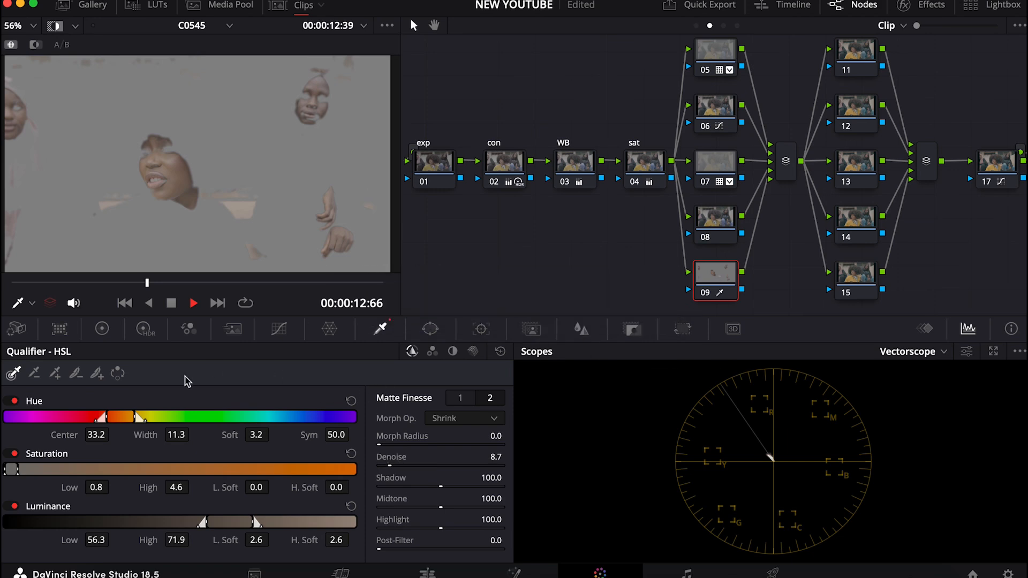
left_click(102, 330)
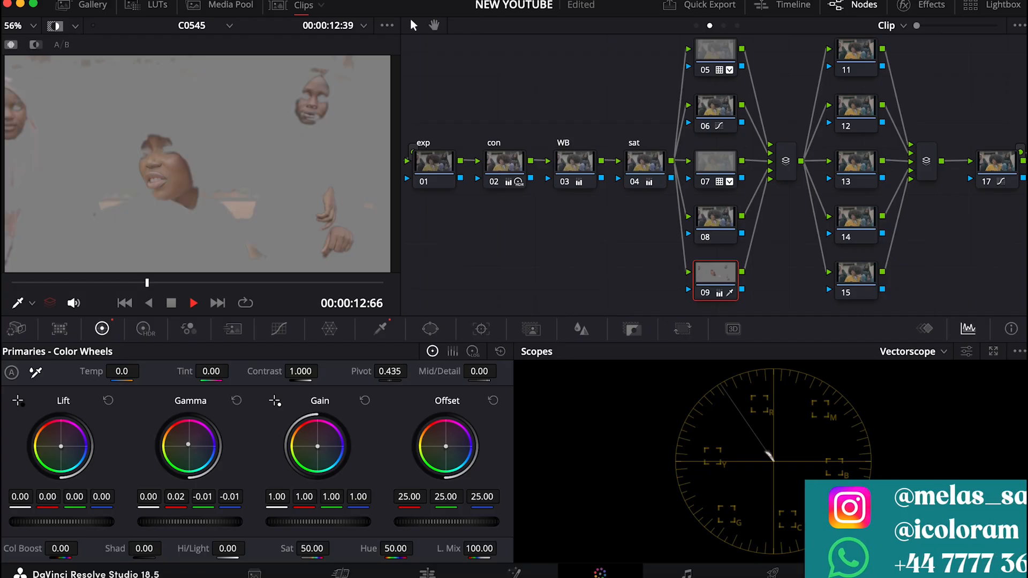
- Switch to the Log Wheels and turn off Highlight to see the full image
left_click(472, 351)
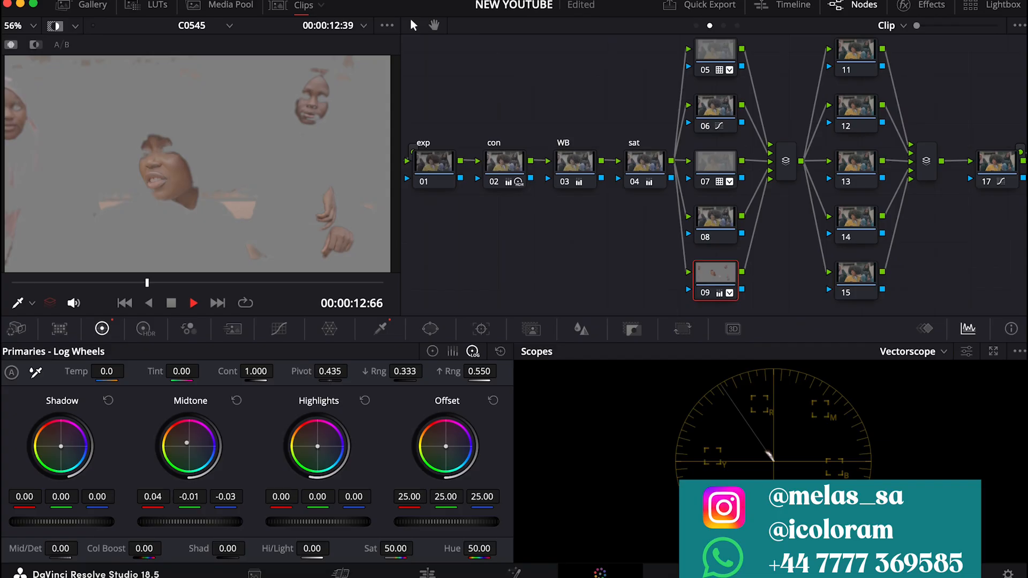
mouse_move(203, 376)
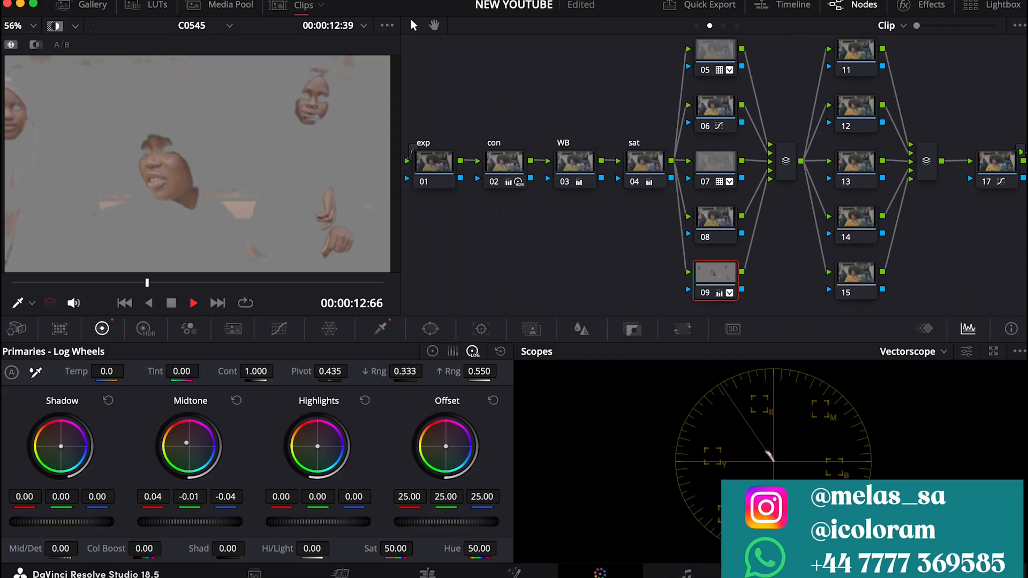
left_click(55, 25)
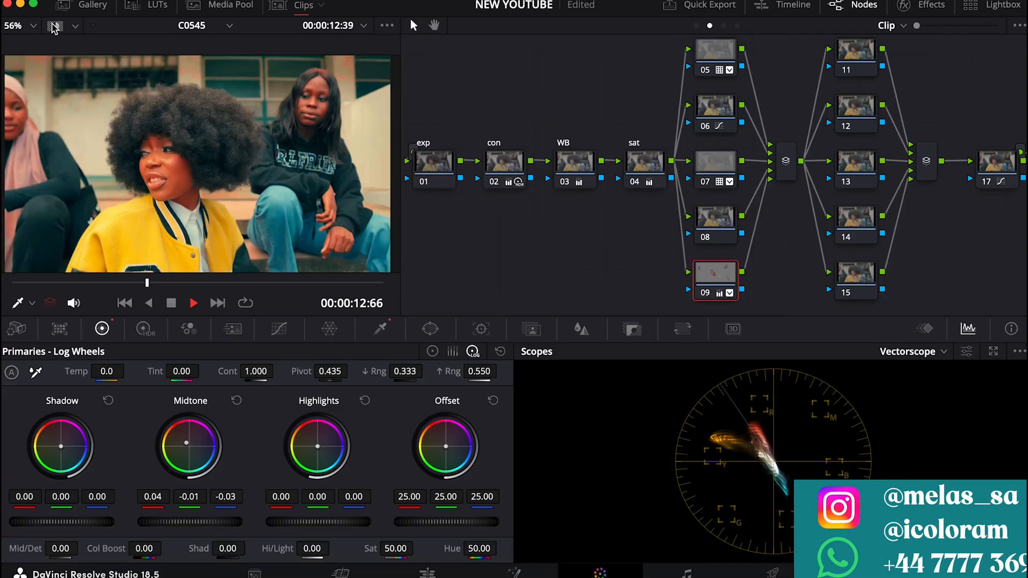
mouse_move(442, 366)
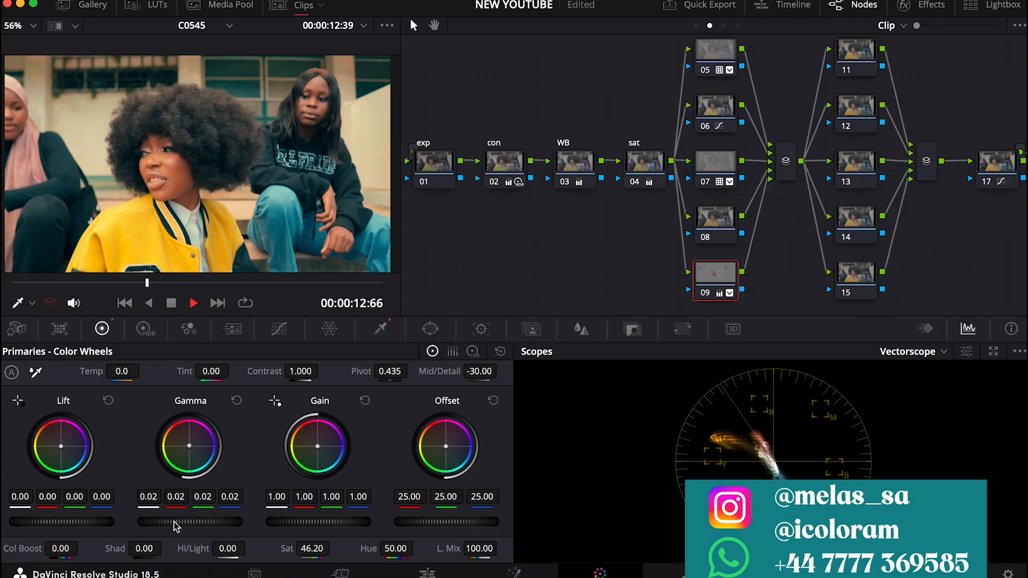
- Open the Effects library and search 'be' to find the Beauty effect
left_click(886, 25)
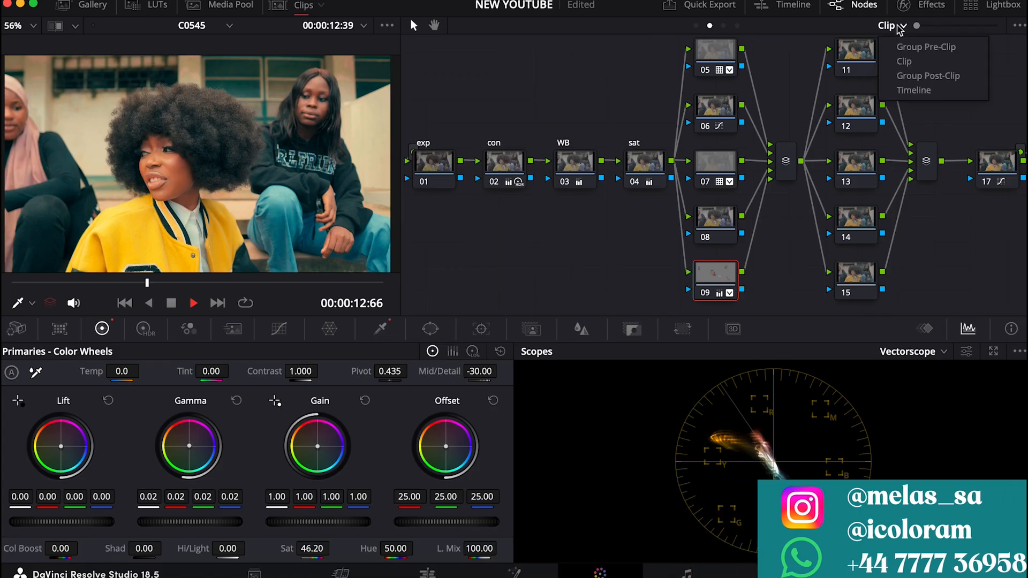
left_click(931, 5)
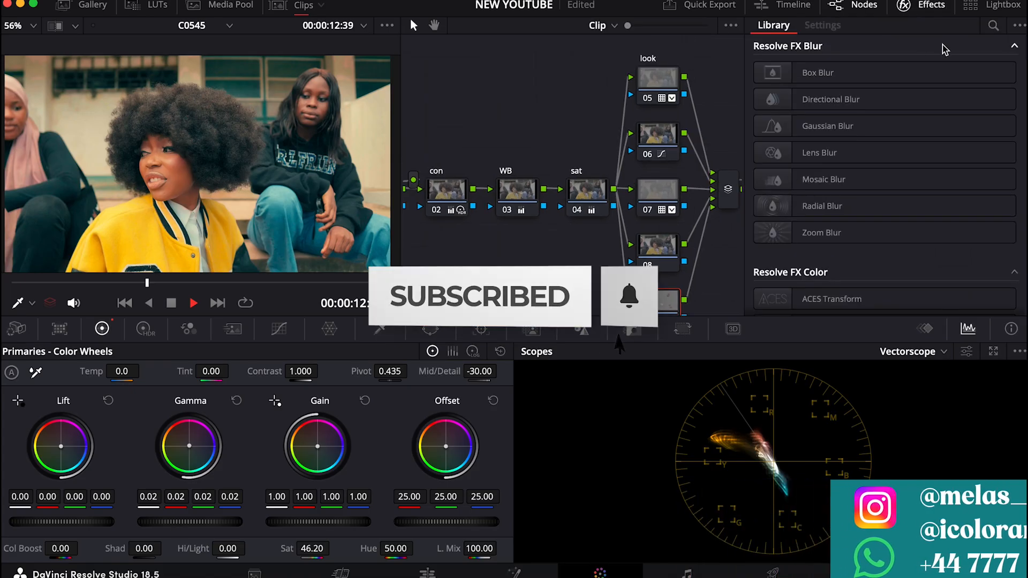
left_click(993, 26)
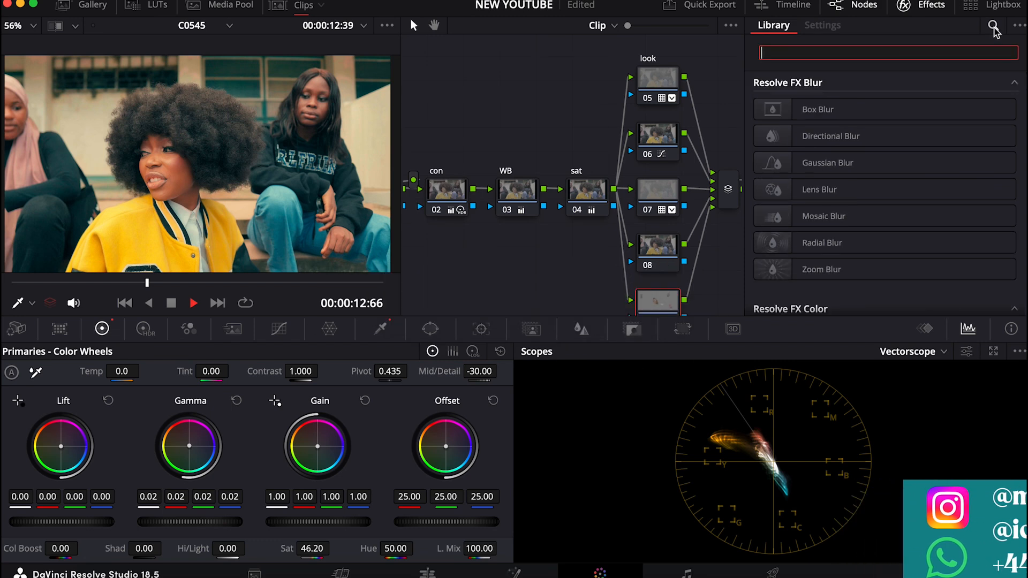
type("be")
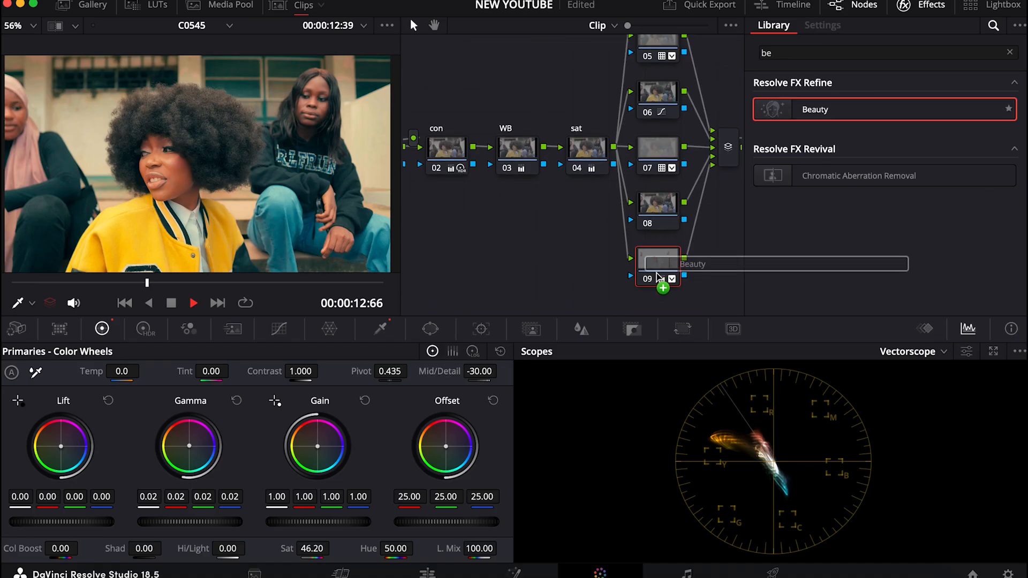
- Apply Beauty to node 09 and open its smoothing Method choices
left_click(823, 25)
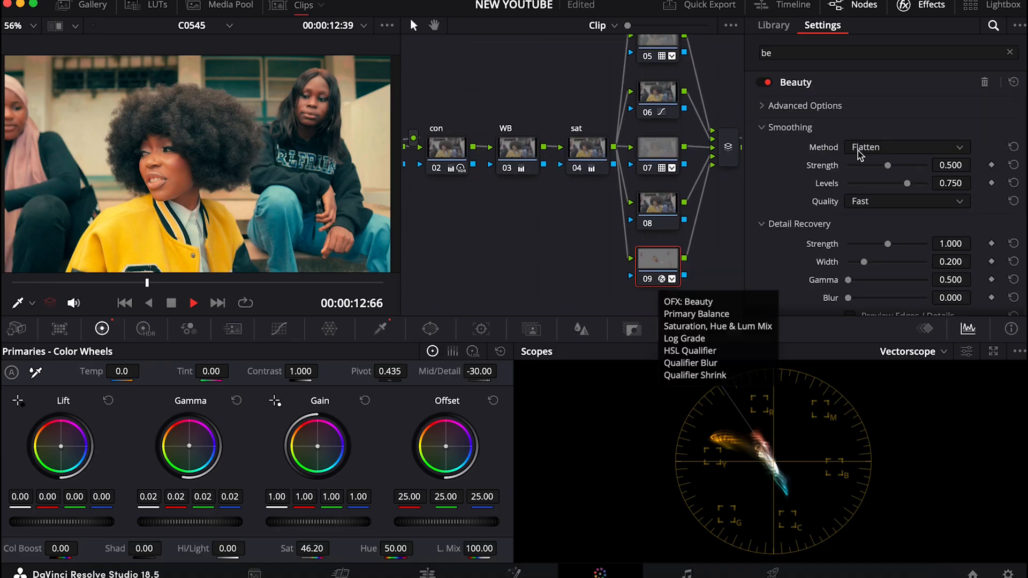
left_click(908, 147)
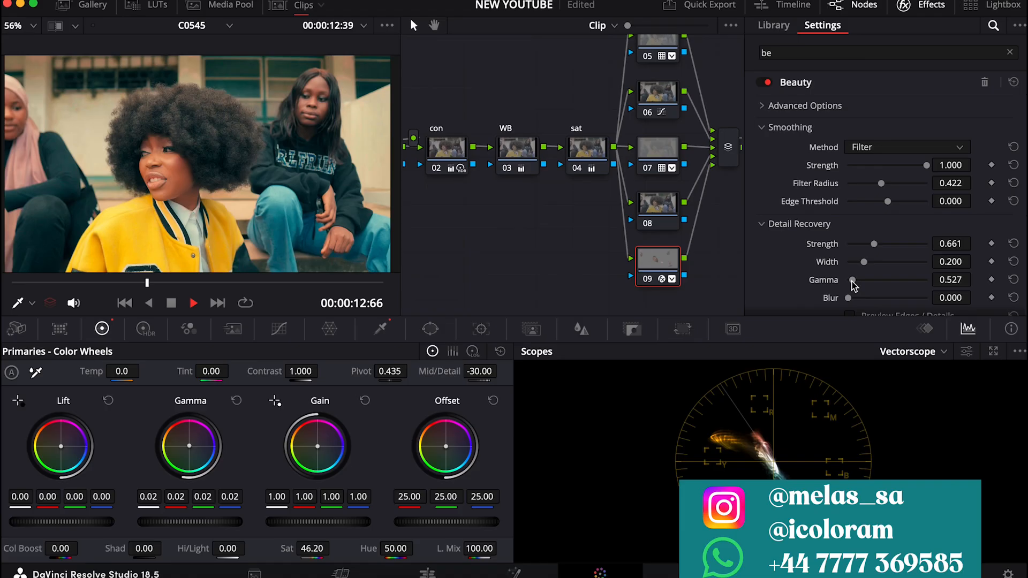
- Switch the node graph view to Group Pre-Clip
left_click(600, 25)
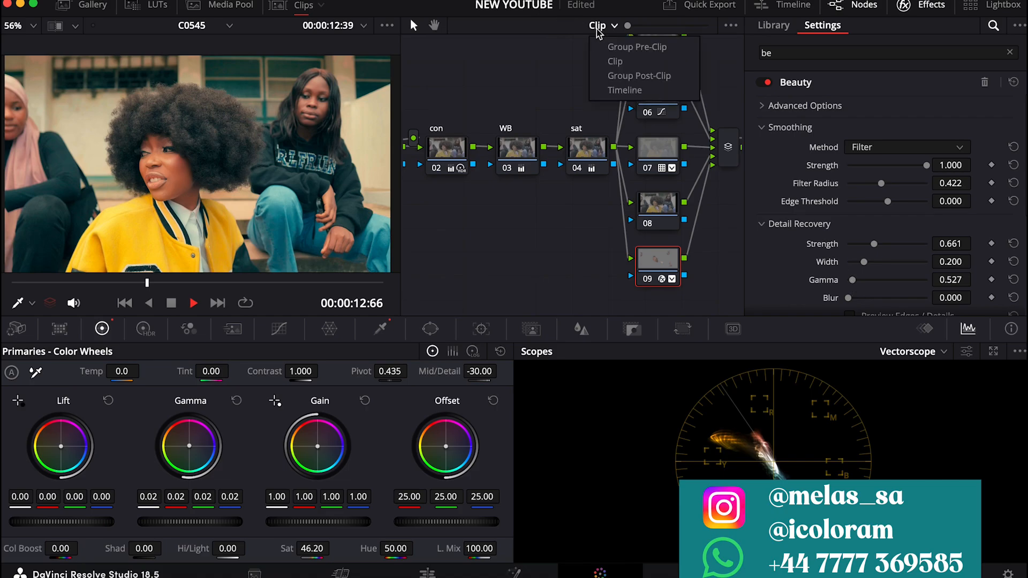
left_click(636, 47)
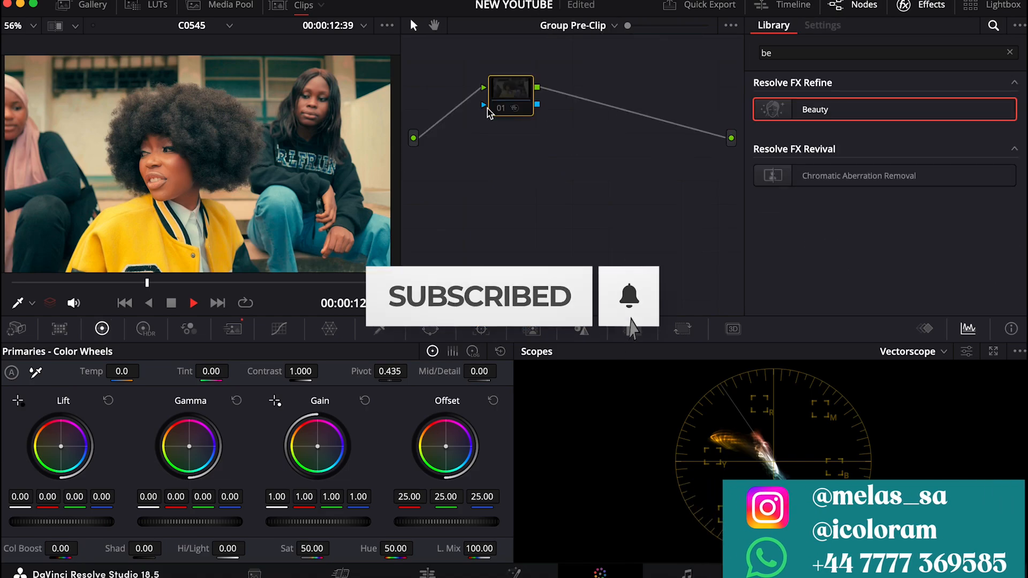